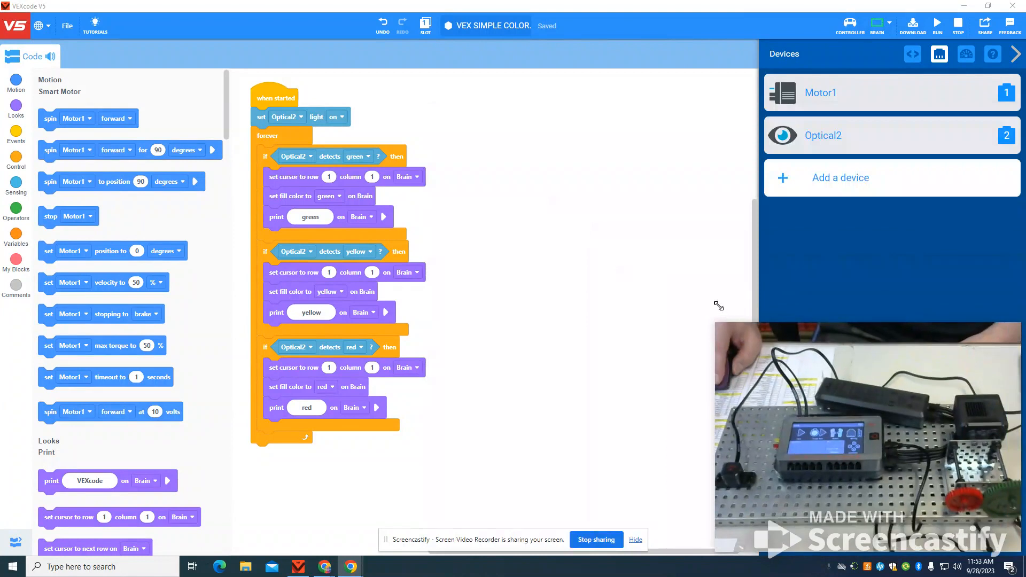
- Add an LED device on port A named green, then start adding another device
click(840, 177)
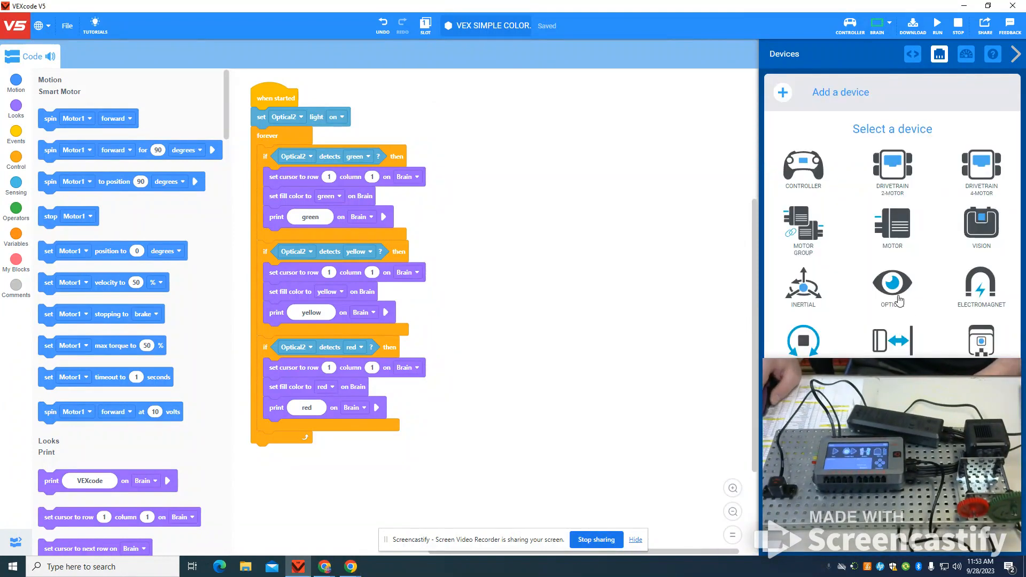
scroll(down, 3)
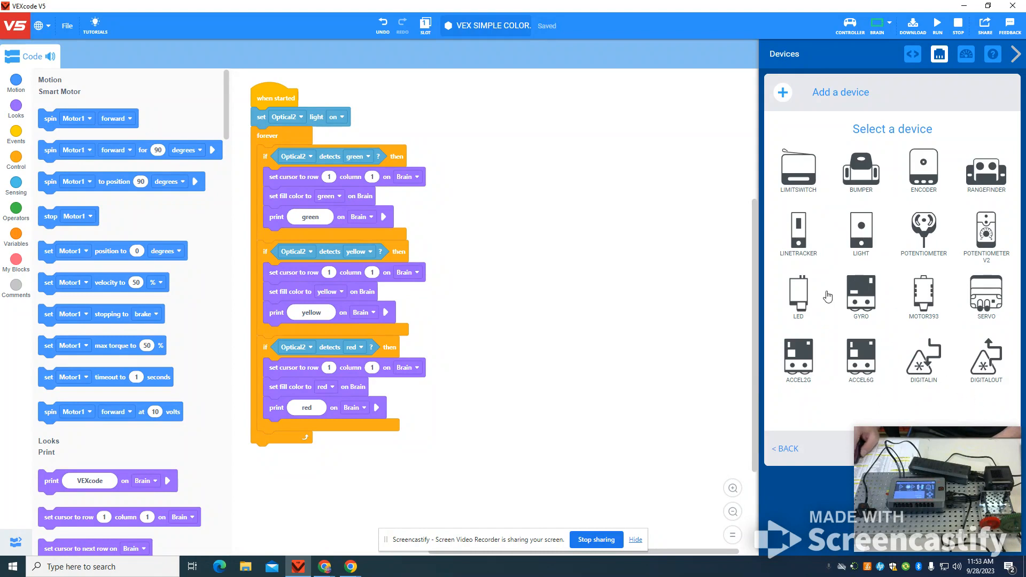
click(798, 295)
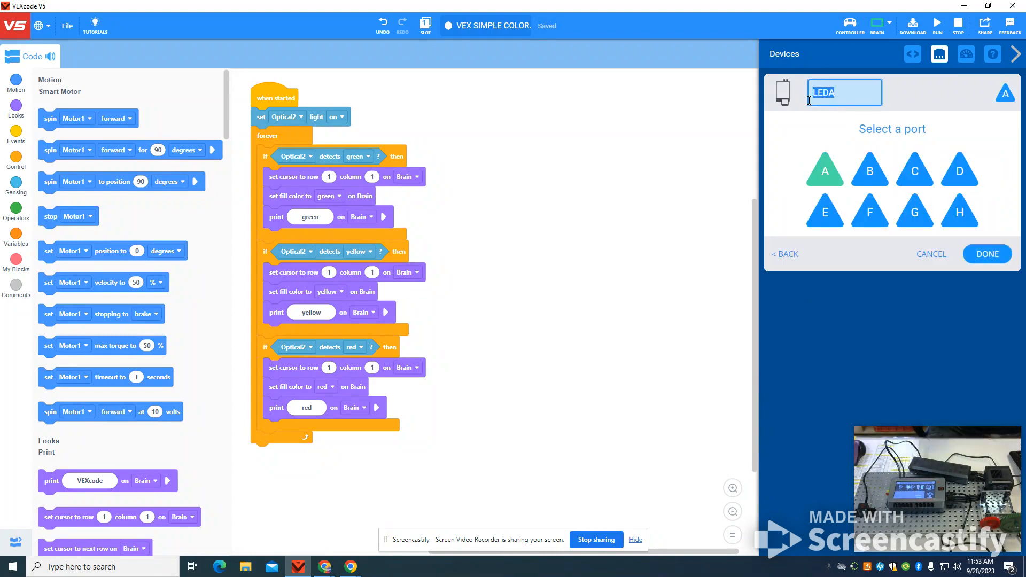
text(gree)
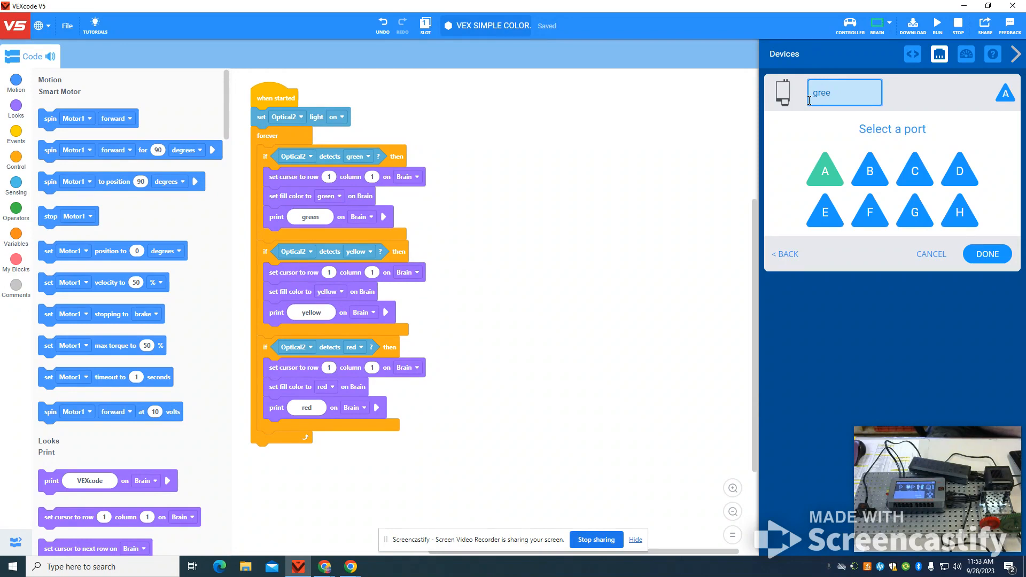
click(987, 254)
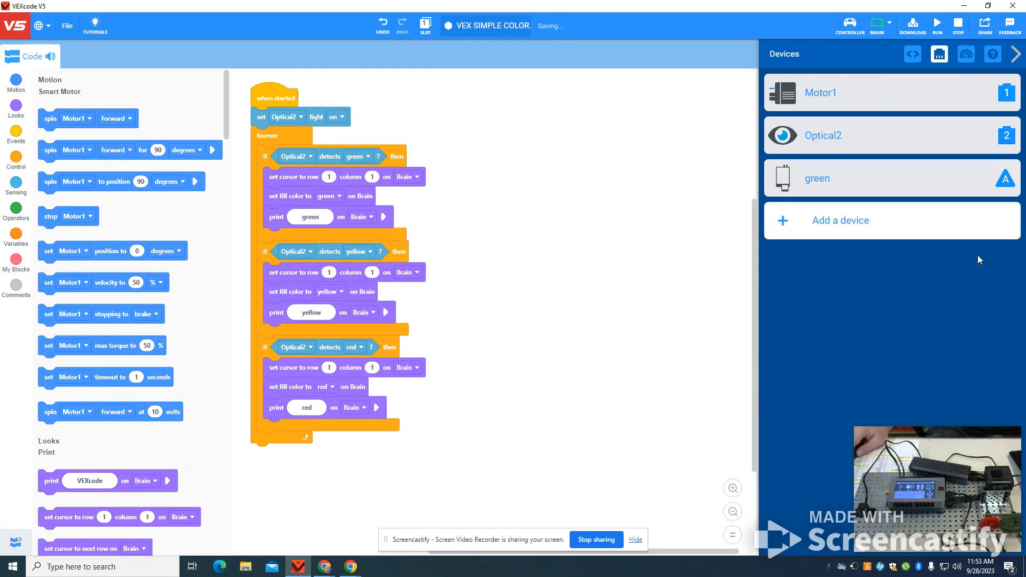
click(841, 220)
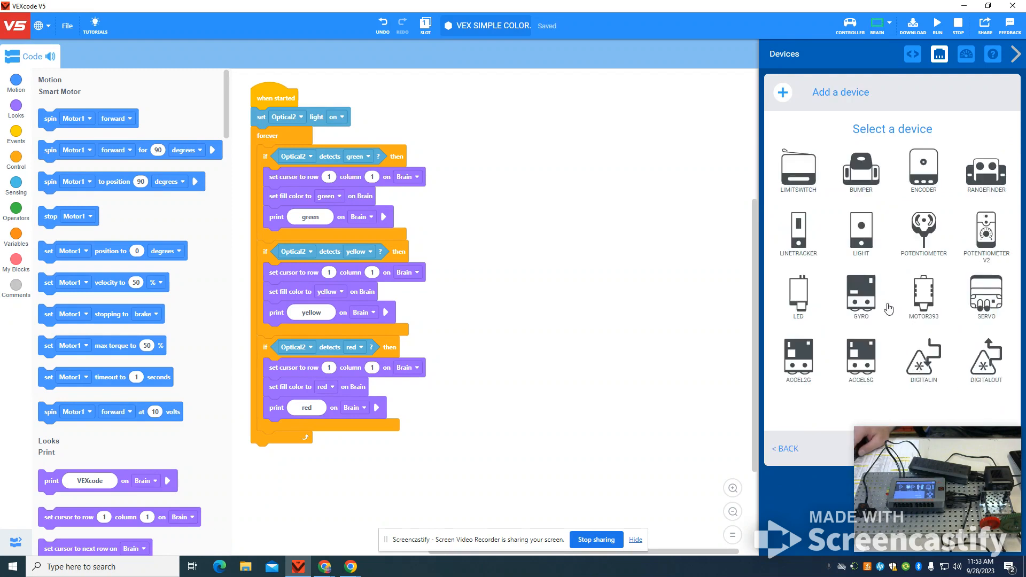
- Add a second LED device connected to port C and name it yellow
click(798, 291)
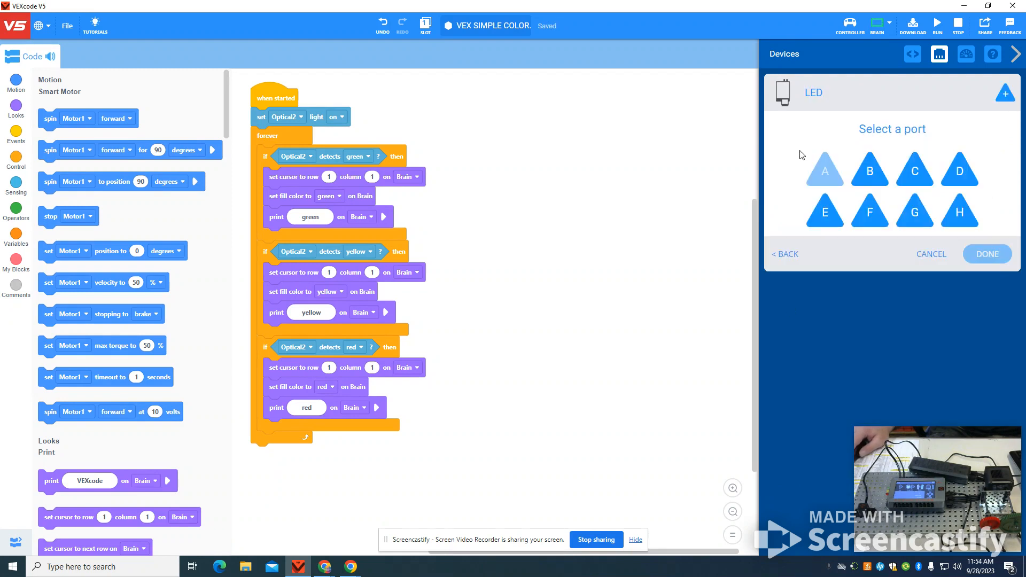
click(915, 171)
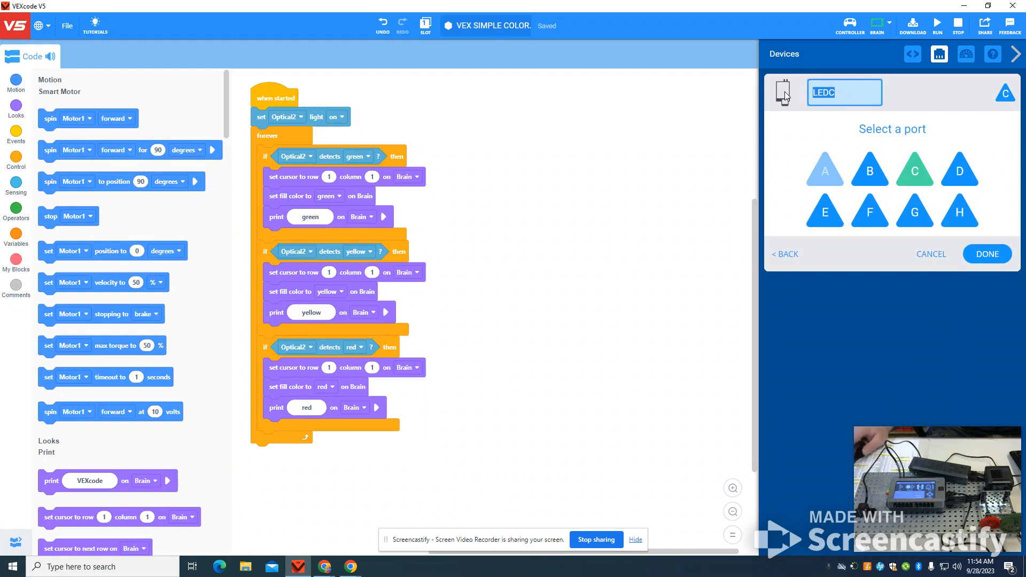
text(yellow)
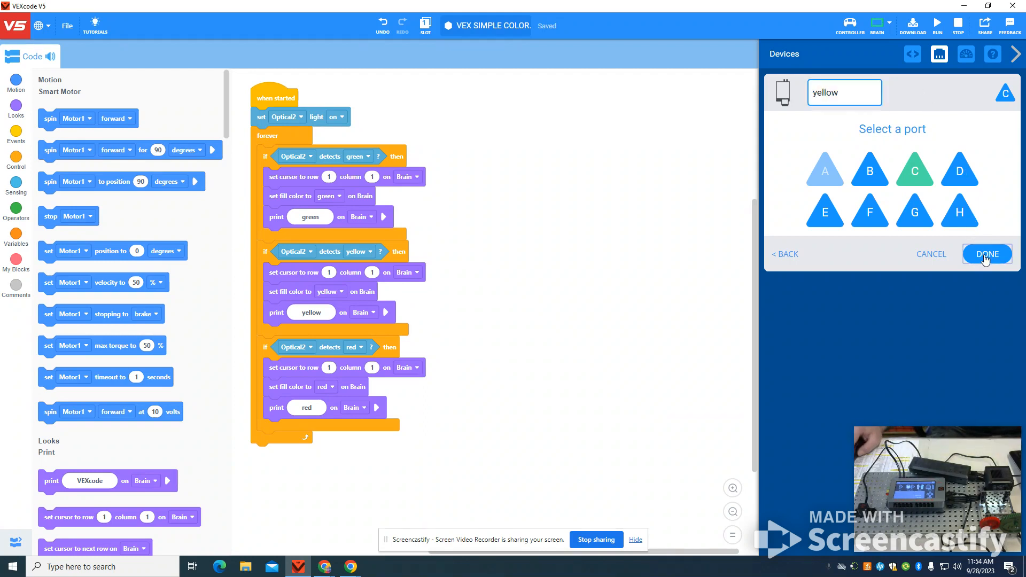
click(987, 254)
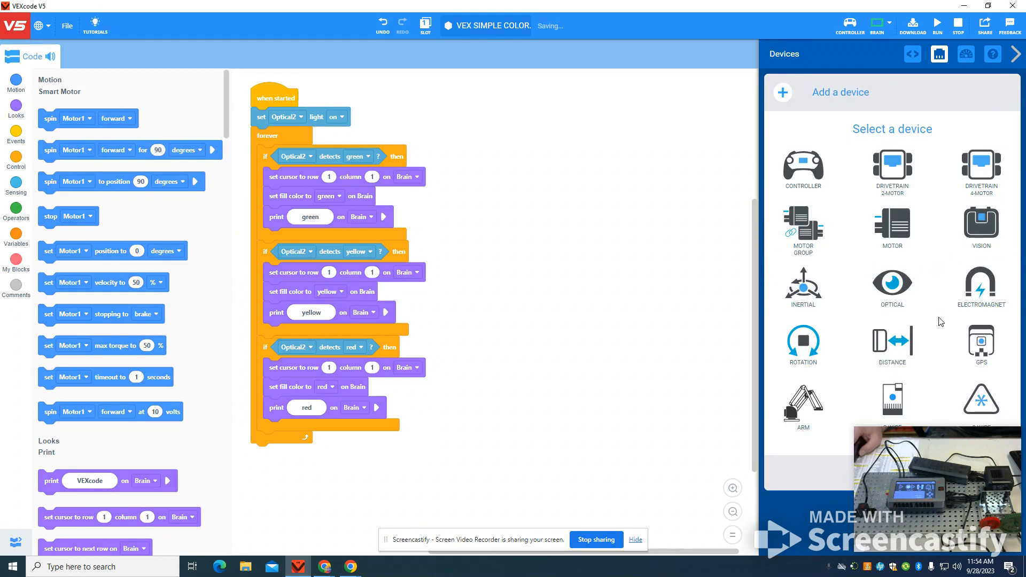
- Add a third LED device connected to port E and name it red
scroll(down, 3)
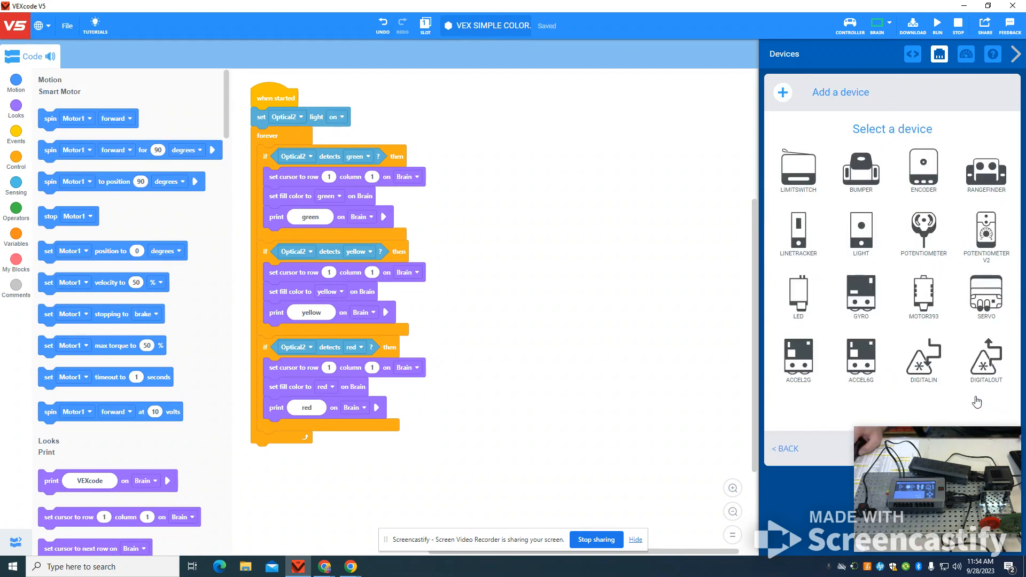
click(798, 297)
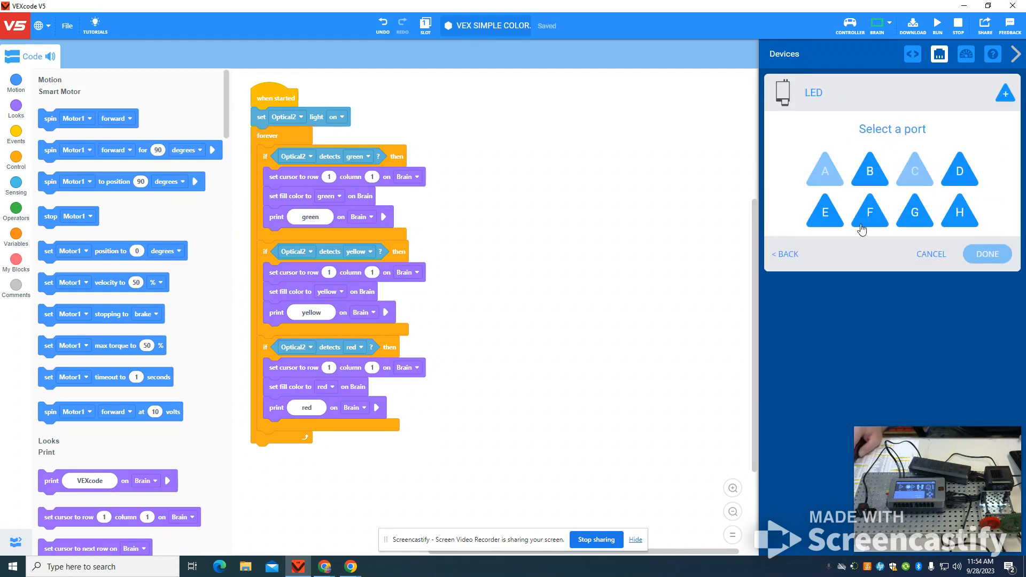
click(825, 212)
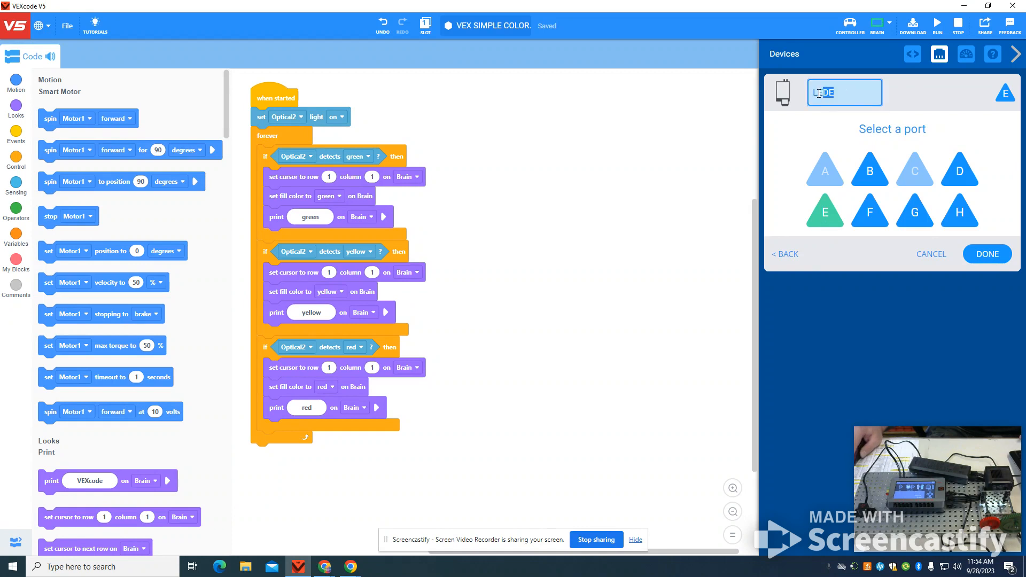
text(red)
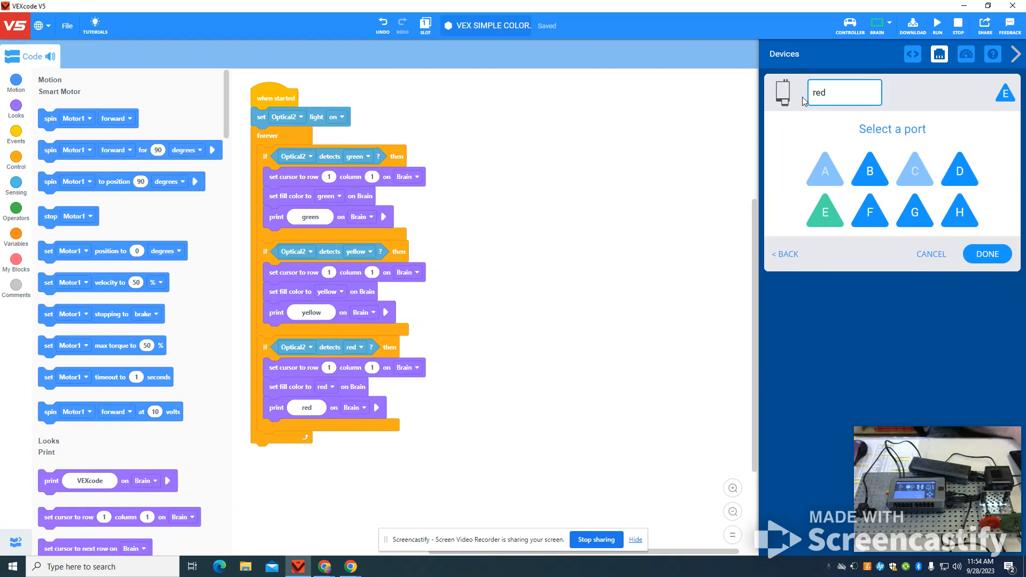
click(987, 254)
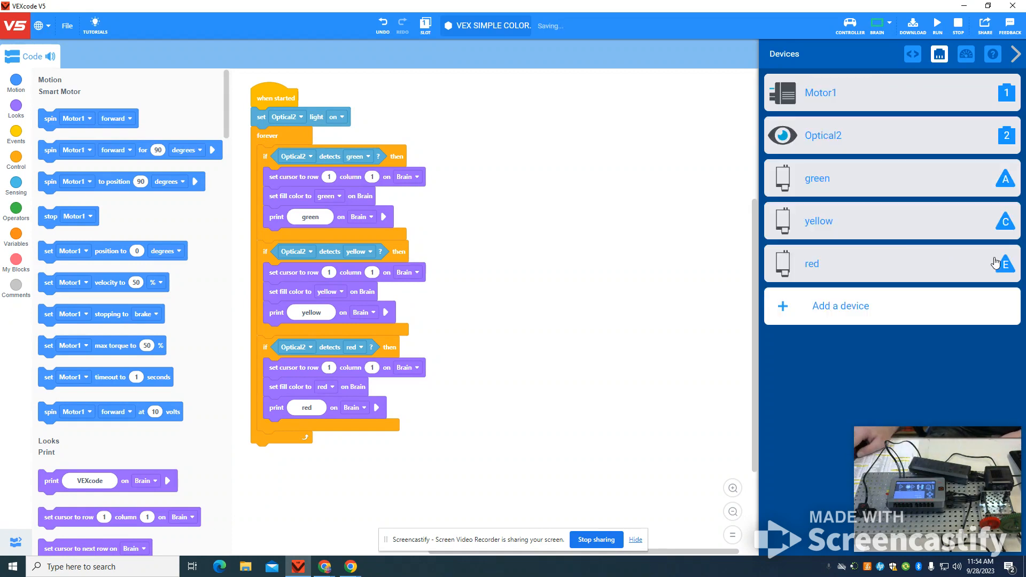
mouse_move(393, 173)
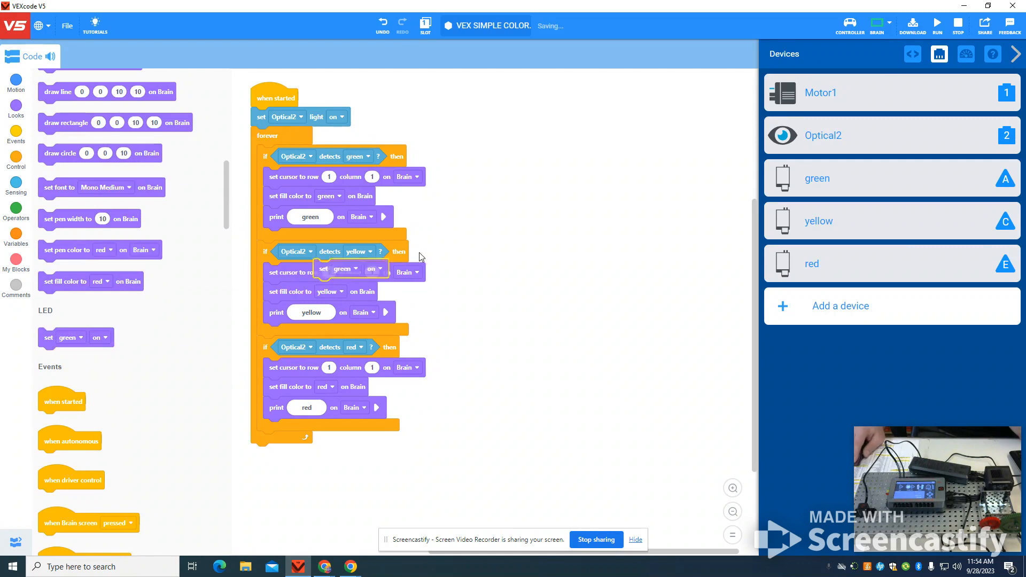
- Stack three set-LED blocks: green on, yellow off, red off, and start duplicating the stack
drag(340, 268, 578, 227)
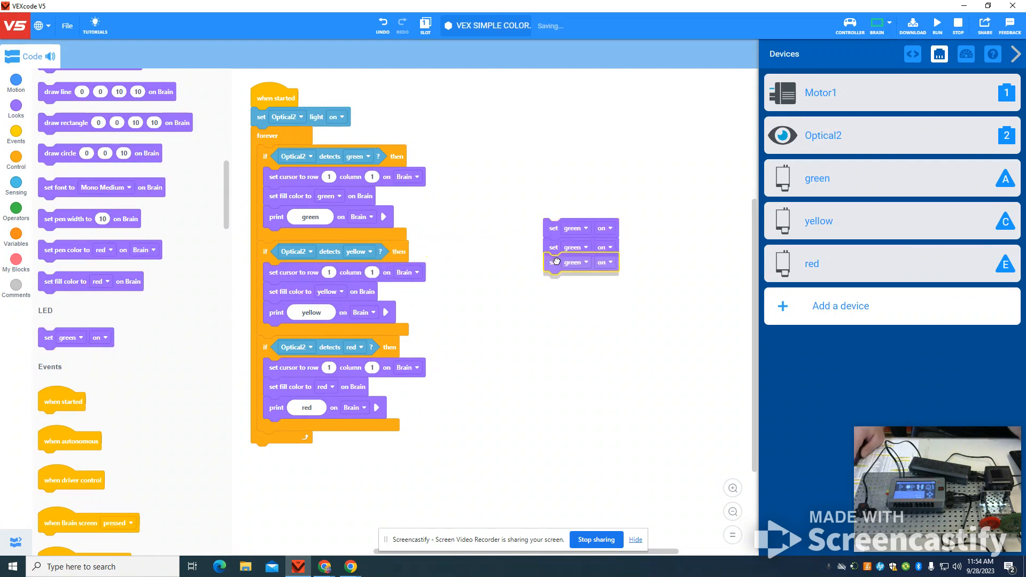
click(575, 262)
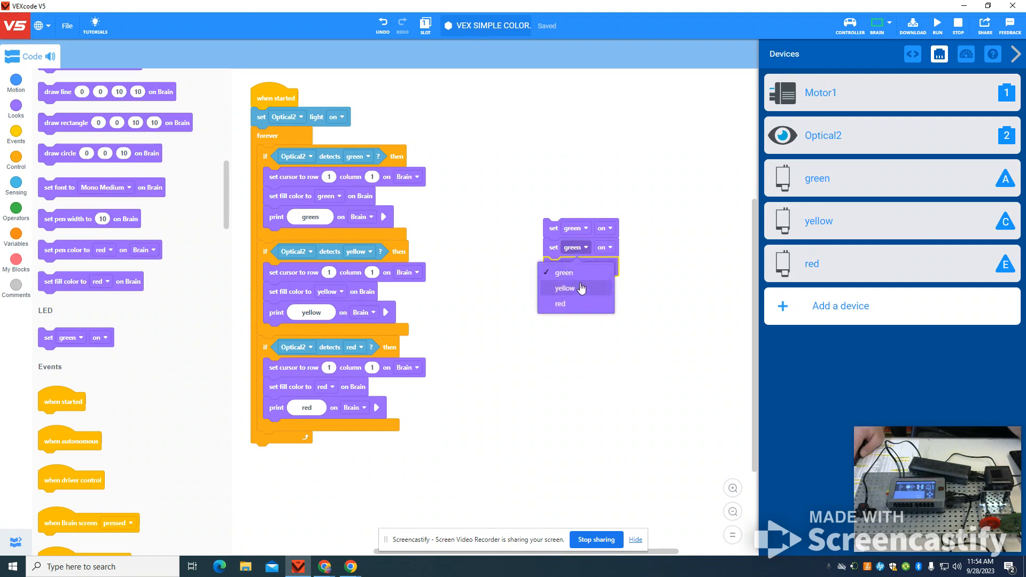
click(564, 289)
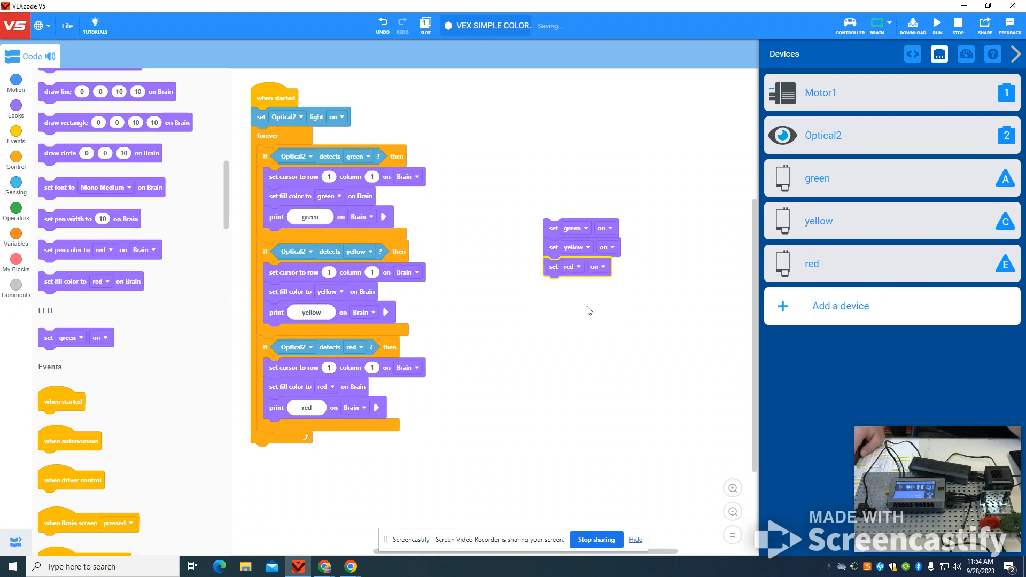
click(604, 247)
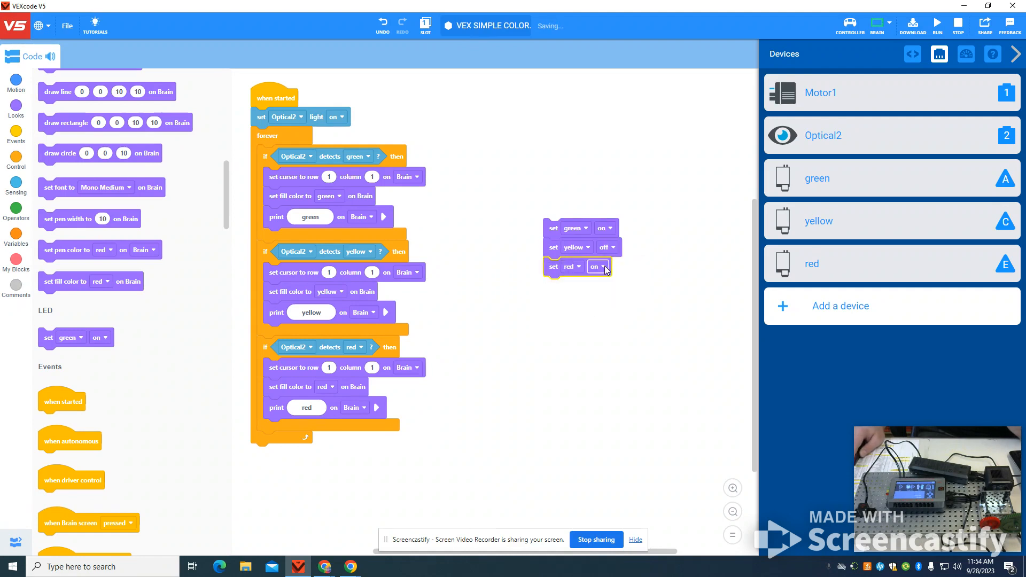
click(599, 266)
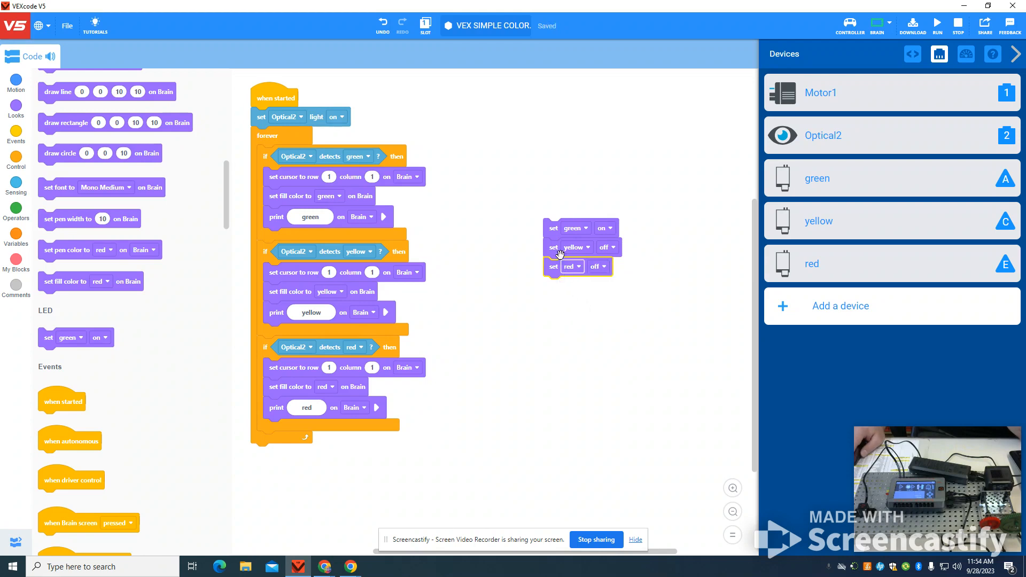
right_click(553, 228)
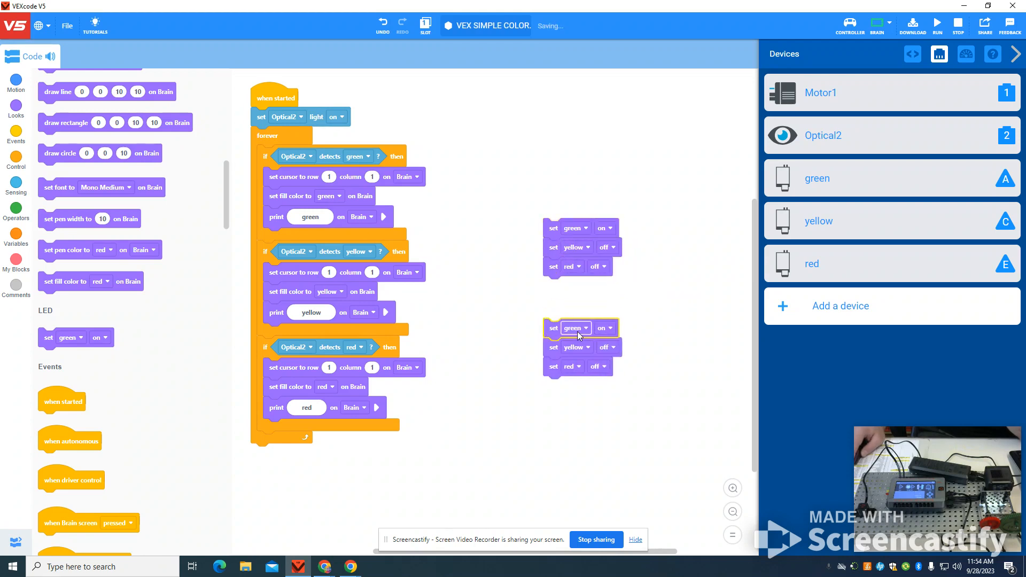
- Set the copies to green off/yellow on/red off and green off/yellow off/red on
click(605, 328)
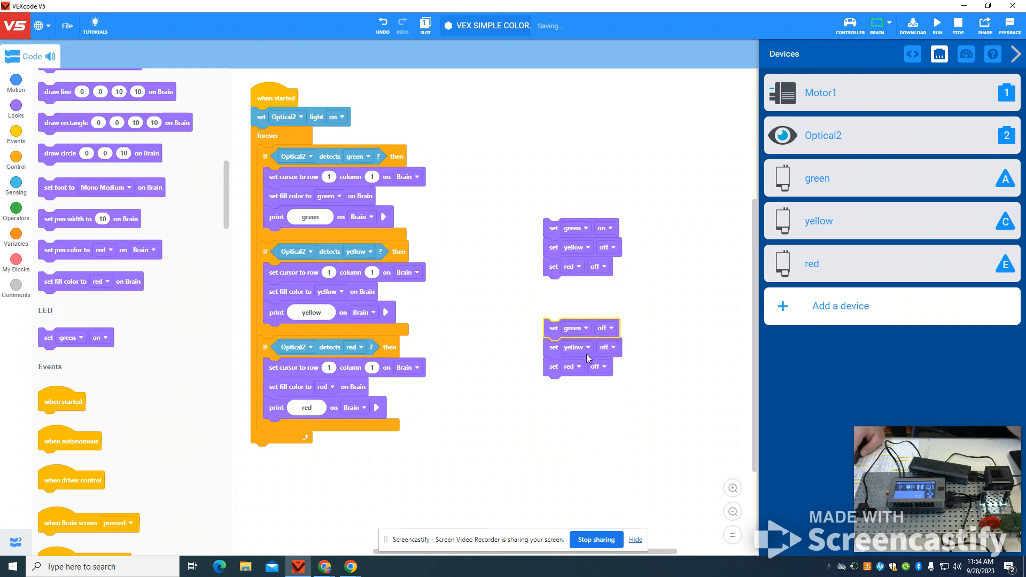
click(588, 347)
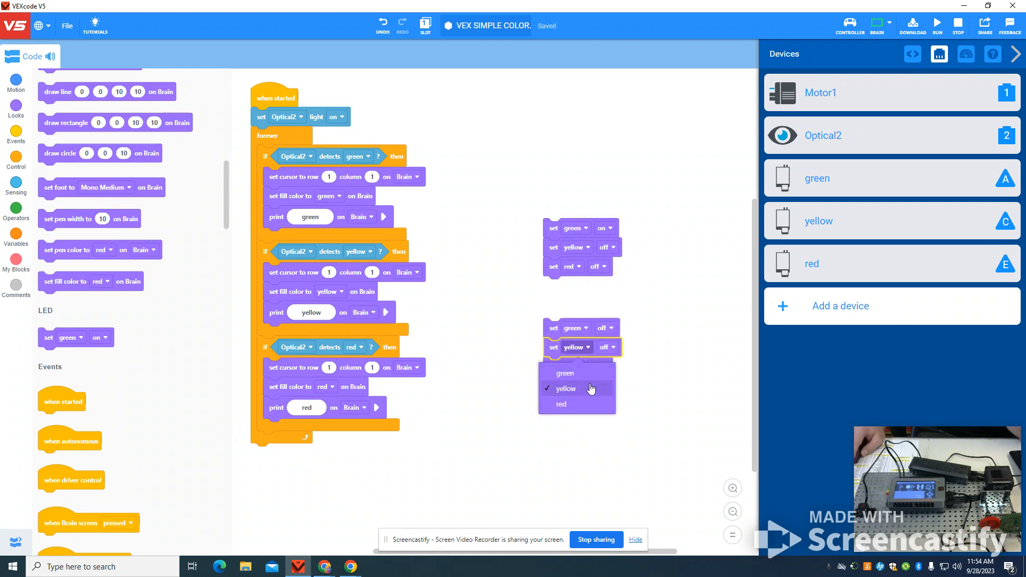
click(566, 388)
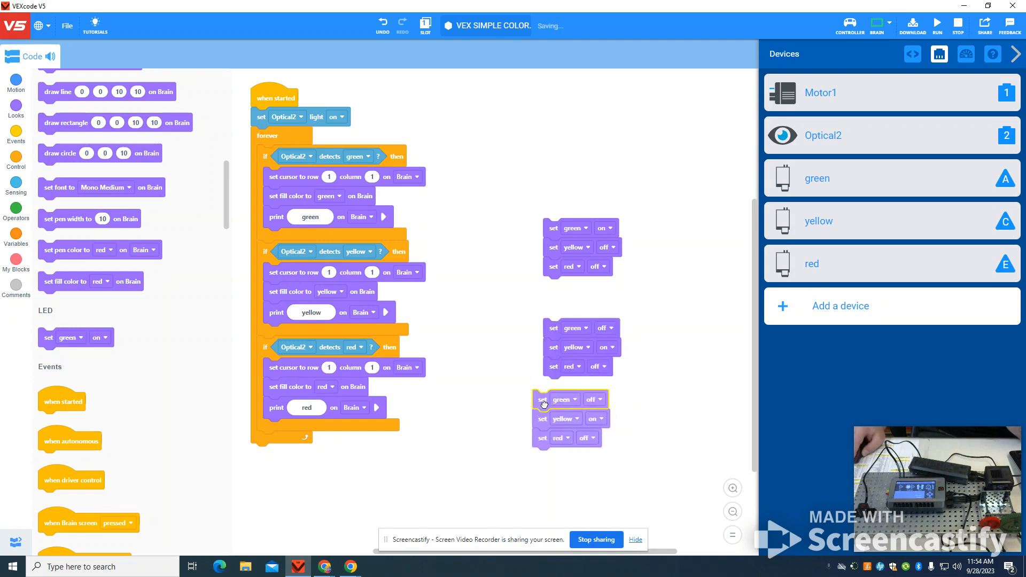
click(584, 443)
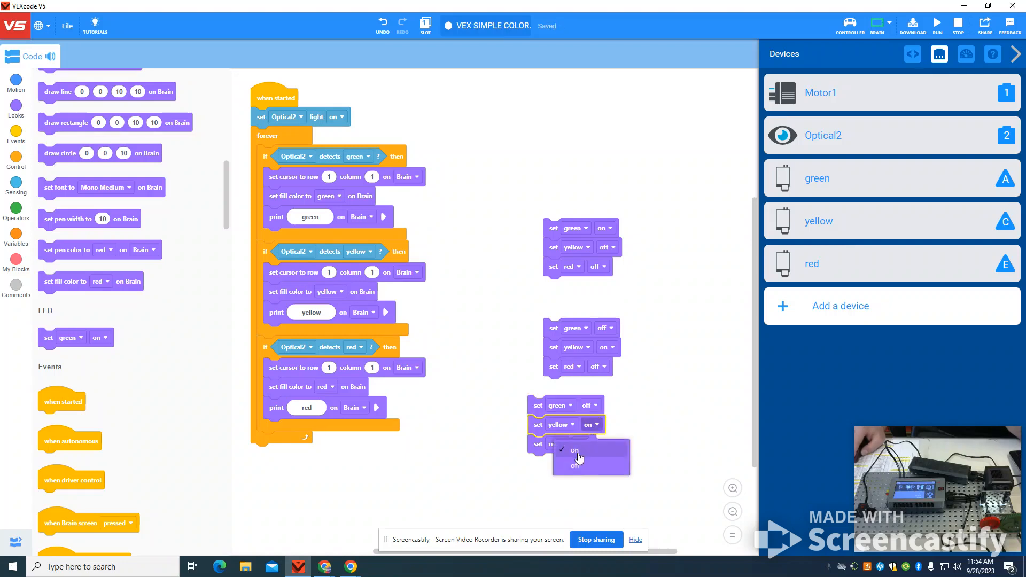
click(574, 466)
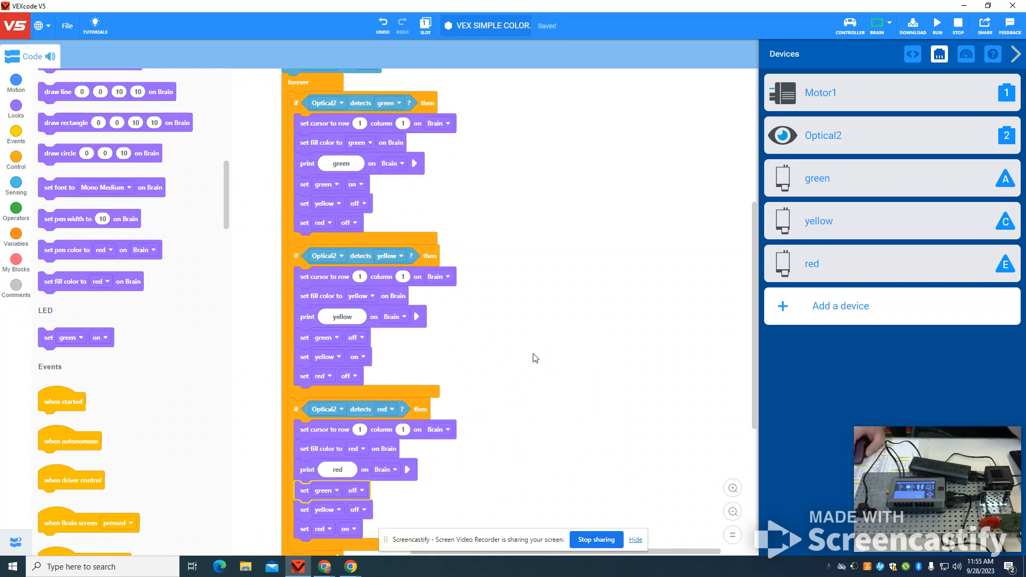
mouse_move(922, 144)
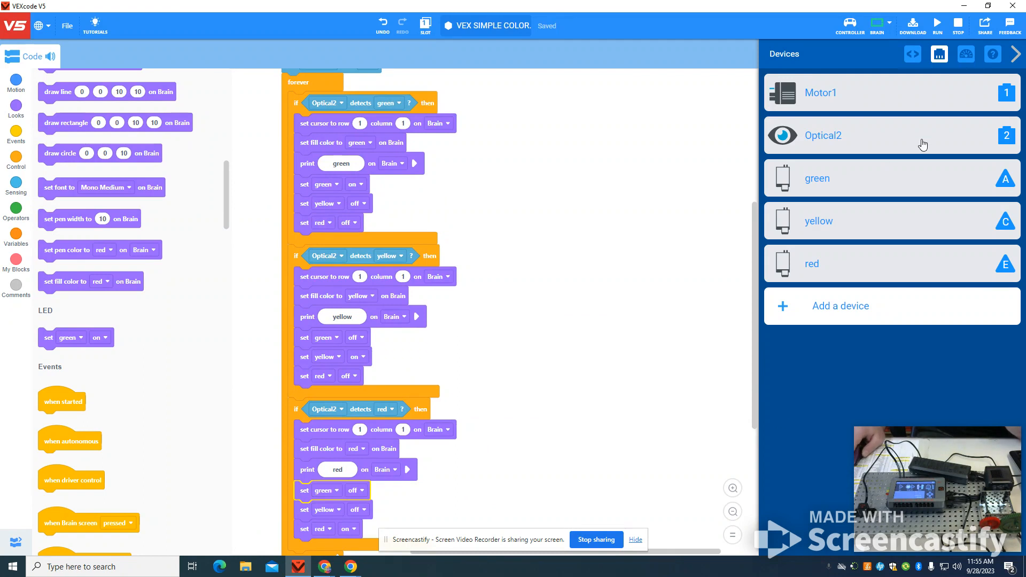
mouse_move(920, 44)
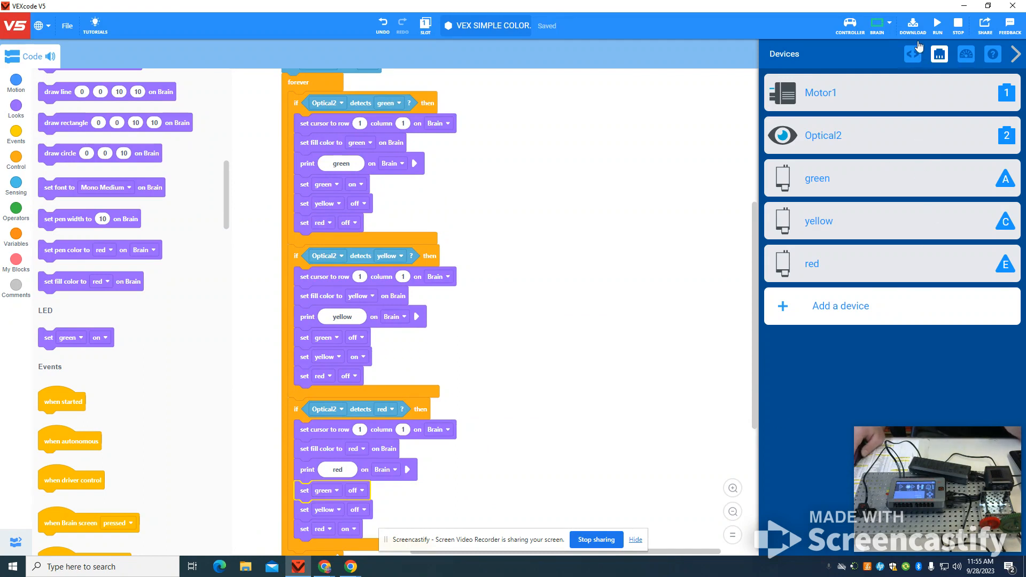
- Download the color-detection LED program to the robot brain
click(913, 24)
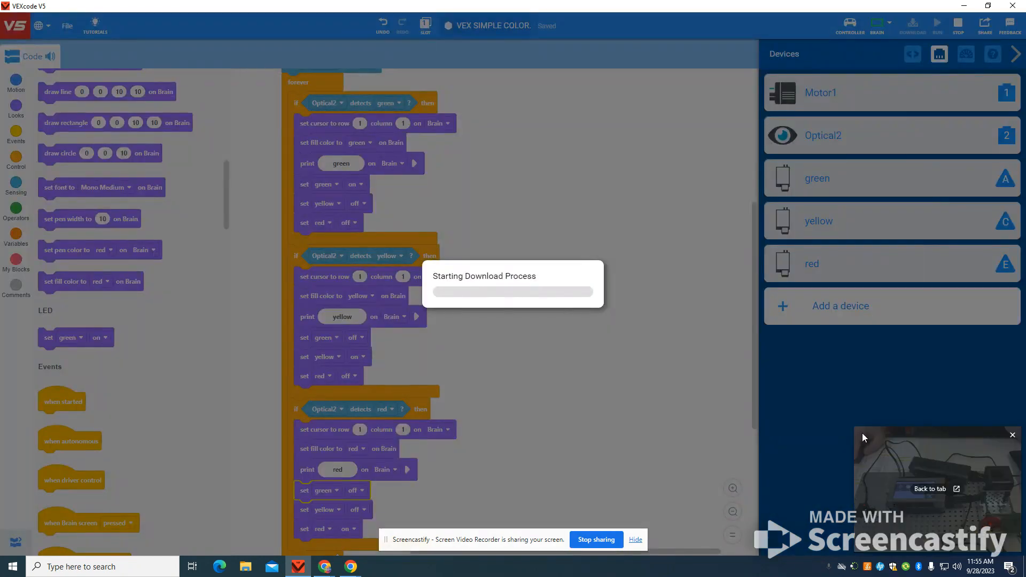